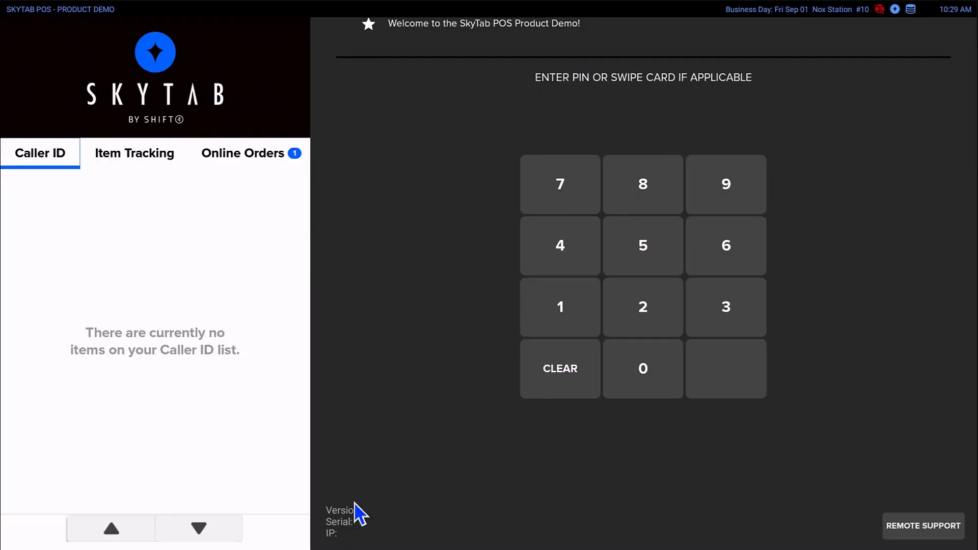
- Sign in with the manager PIN and open the Manager activity overview
{"action": "left_click", "coordinate": [559, 306]}
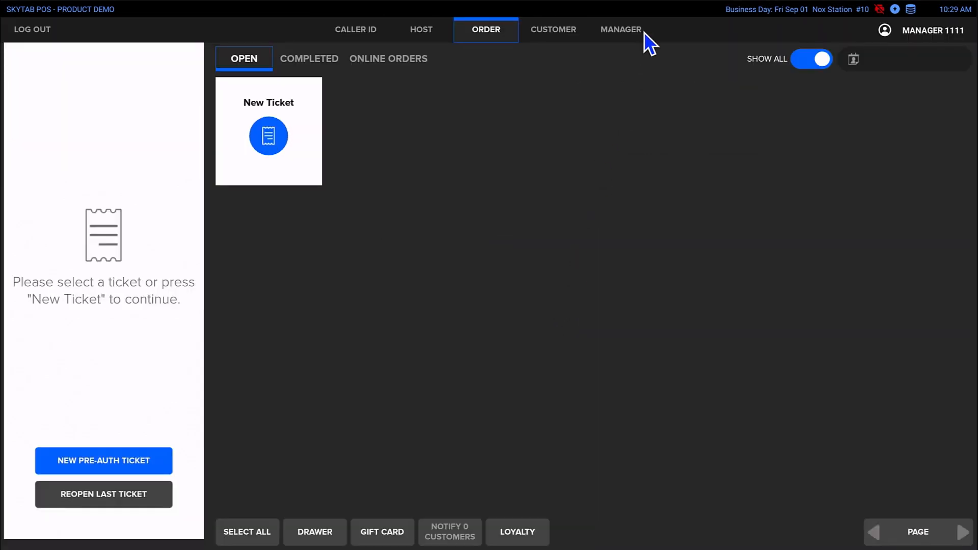
{"action": "left_click", "coordinate": [620, 29]}
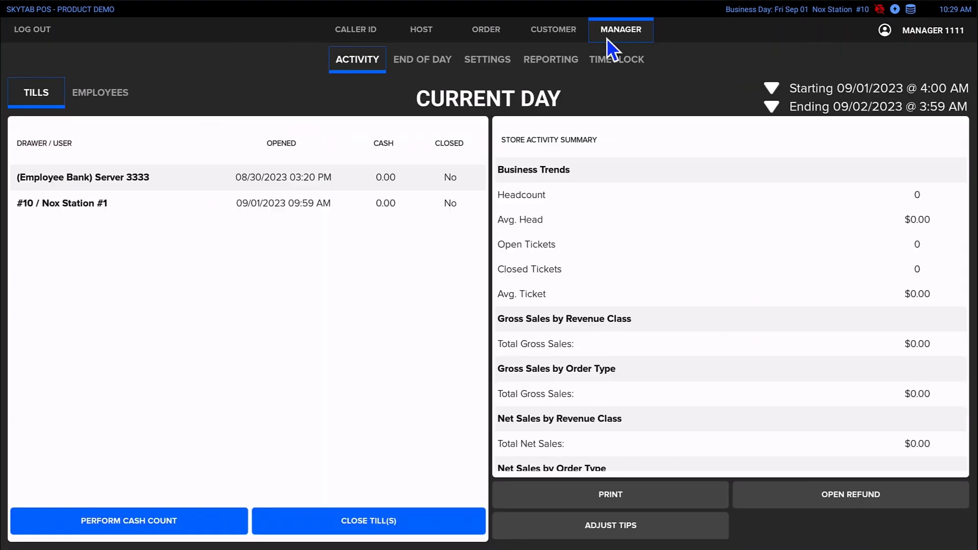
{"action": "mouse_move", "coordinate": [499, 73]}
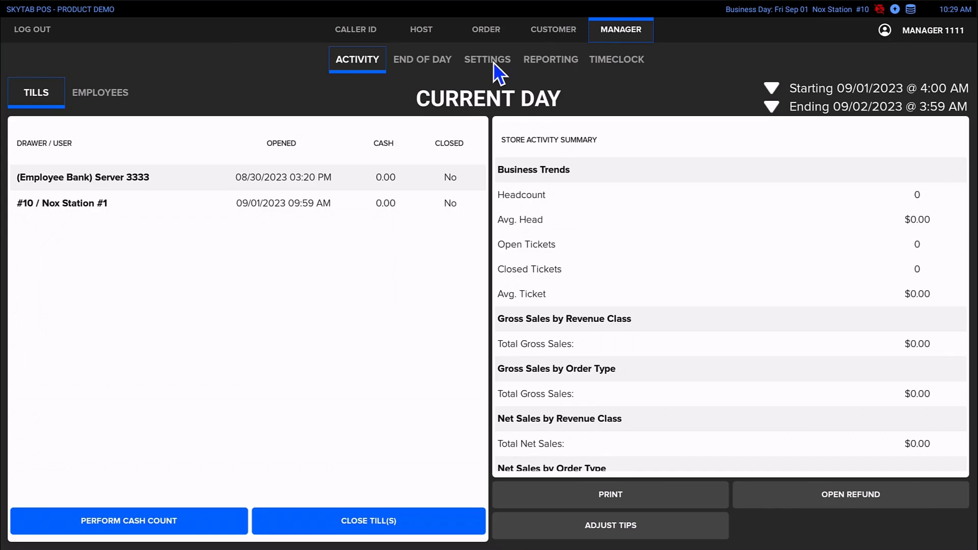
- Open the Manager menu settings and switch to the Favorites list
{"action": "left_click", "coordinate": [487, 59]}
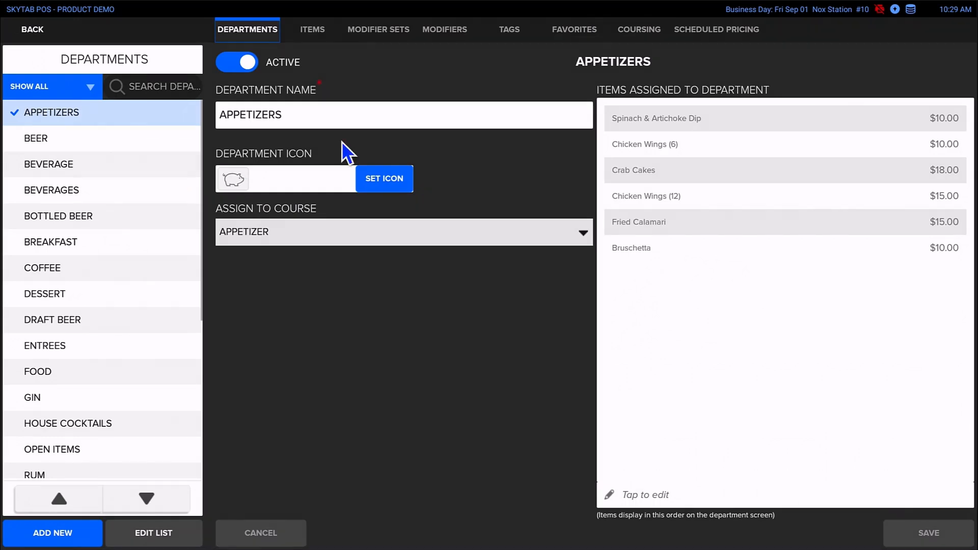
{"action": "left_click", "coordinate": [574, 29]}
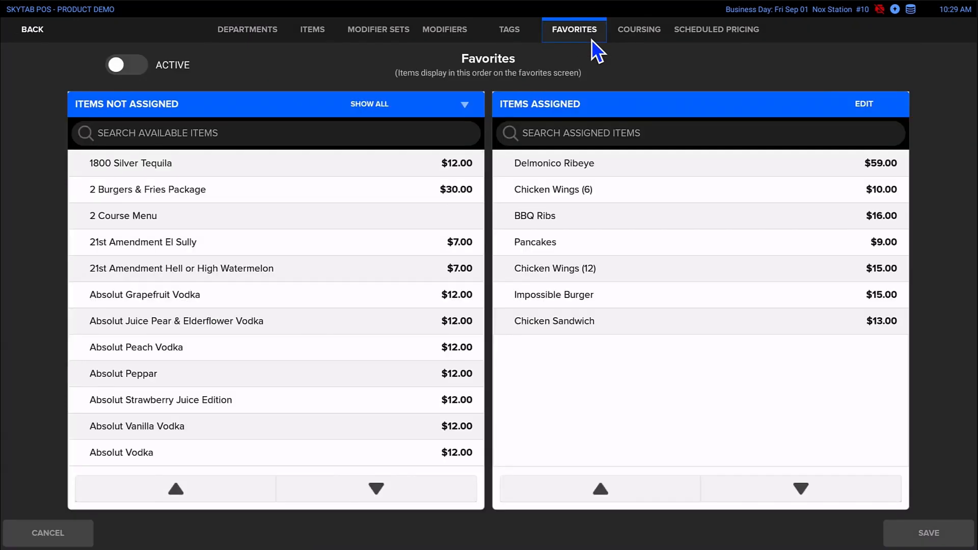
- Set the Favorites list to Active and begin searching unassigned items
{"action": "left_click", "coordinate": [126, 65]}
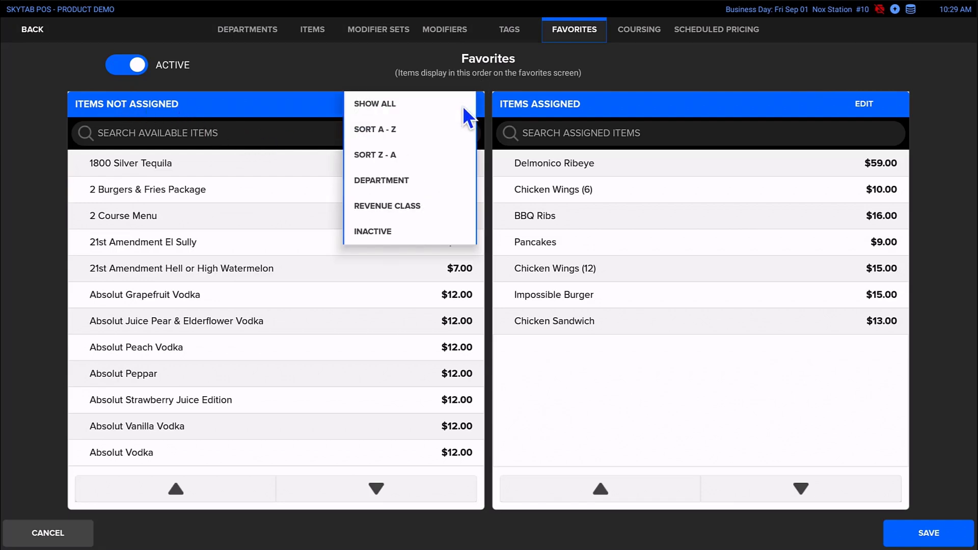
{"action": "mouse_move", "coordinate": [466, 117]}
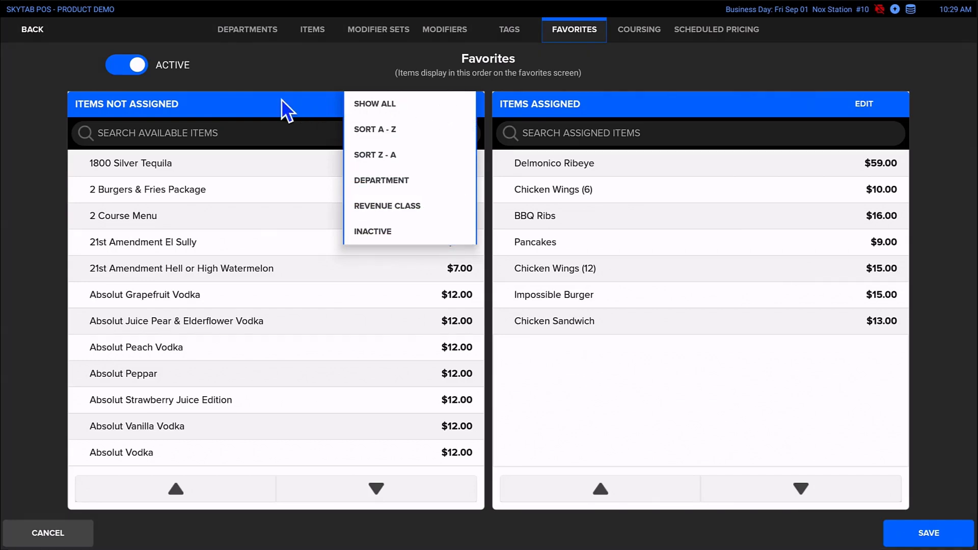
{"action": "left_click", "coordinate": [374, 104]}
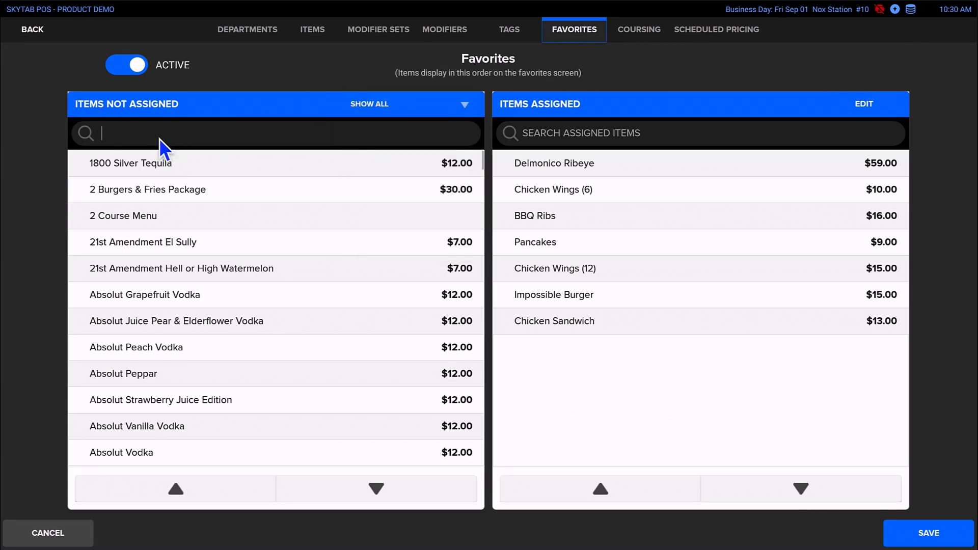
- Search 'burg' and assign the Burger item to Favorites
{"action": "type", "text": "burger"}
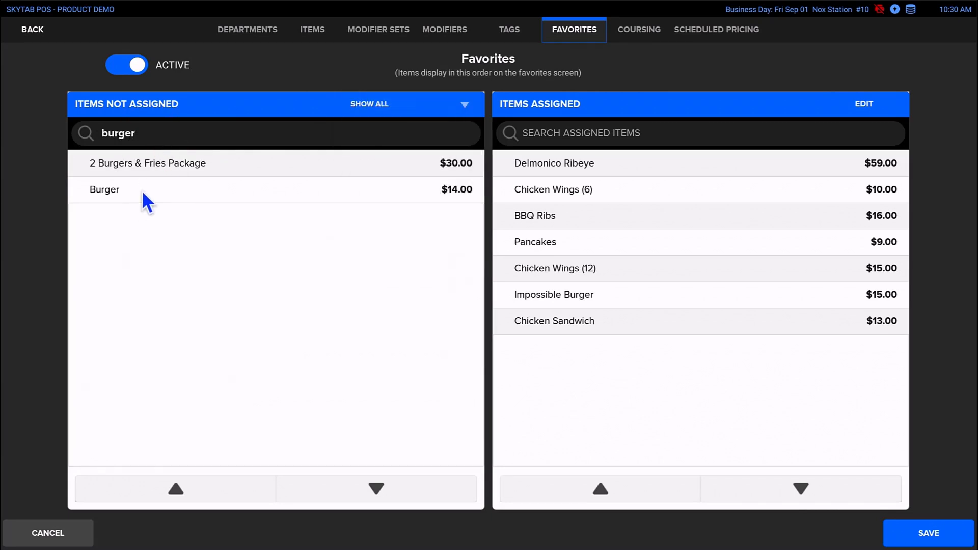
{"action": "left_click", "coordinate": [104, 188]}
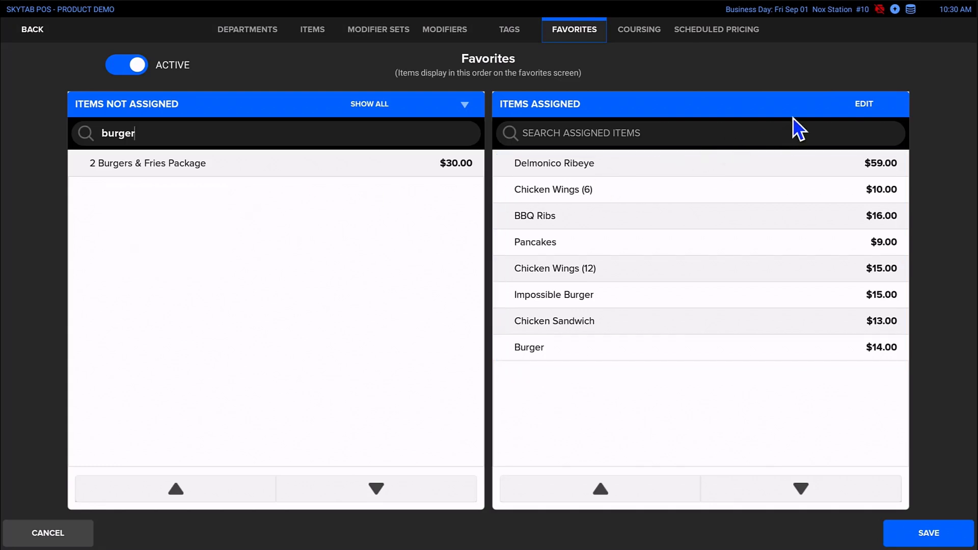
- Edit the Items Assigned list and move Burger above Chicken Sandwich to the top
{"action": "left_click", "coordinate": [864, 103]}
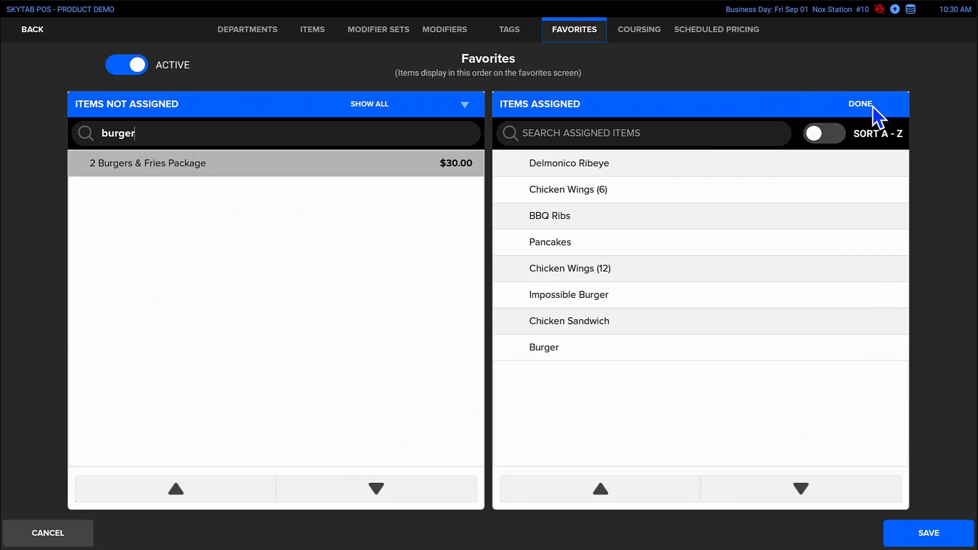
{"action": "mouse_move", "coordinate": [844, 152]}
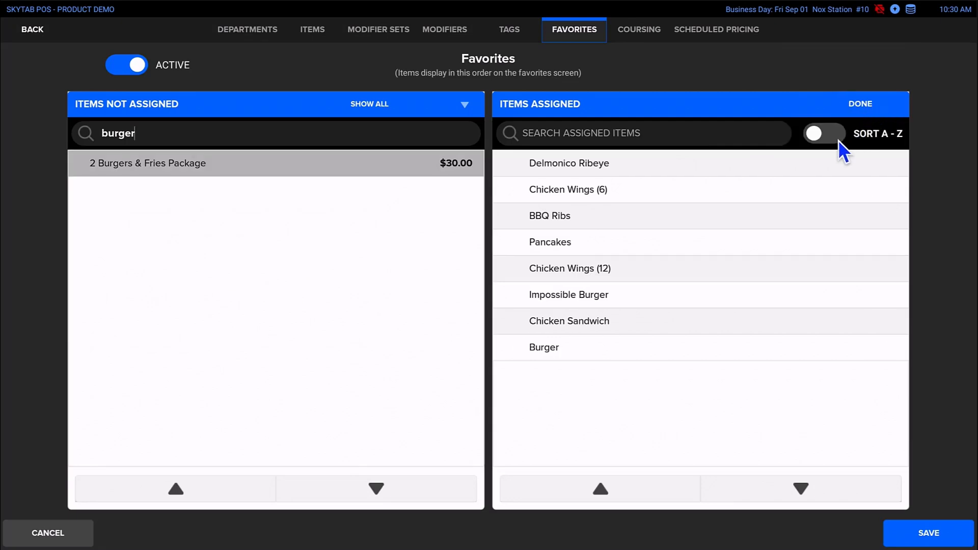
{"action": "mouse_move", "coordinate": [895, 150]}
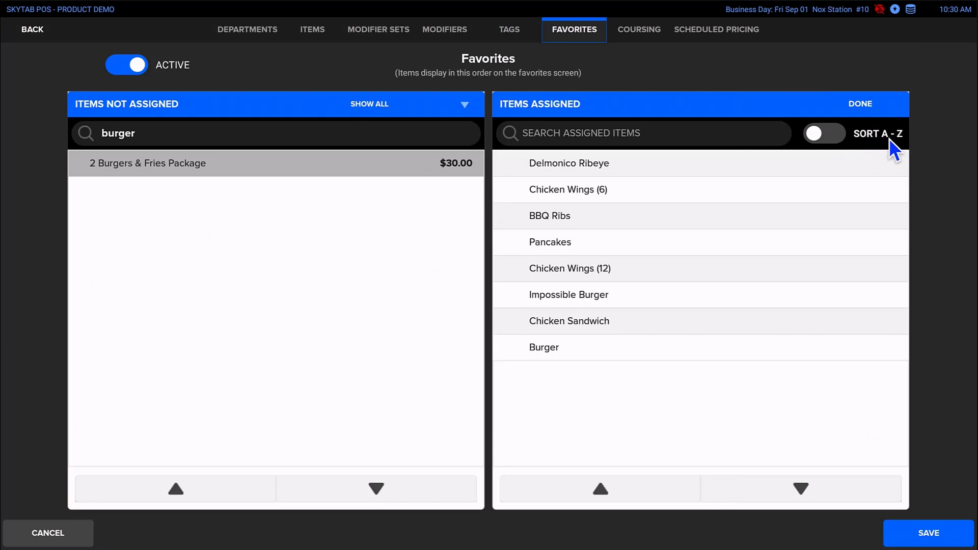
{"action": "mouse_move", "coordinate": [590, 346]}
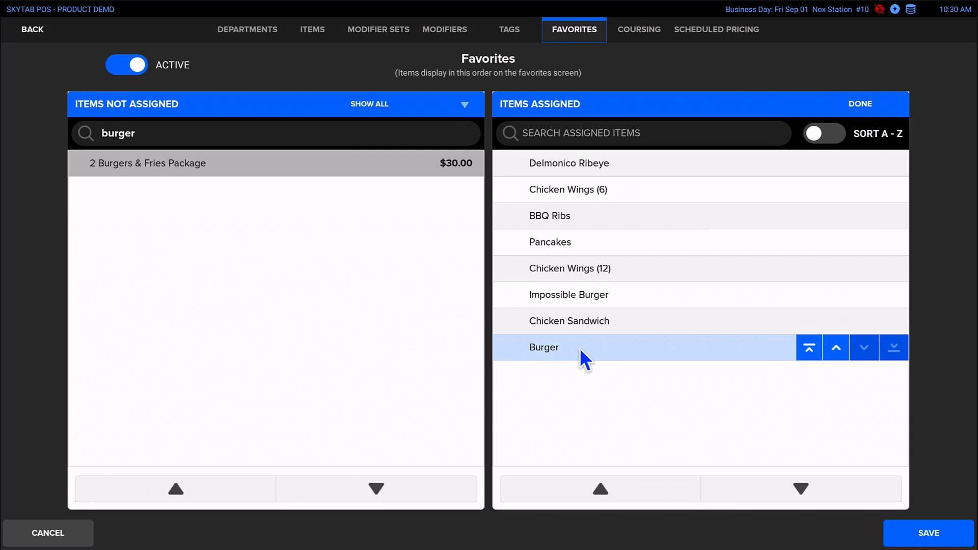
{"action": "left_click", "coordinate": [808, 347]}
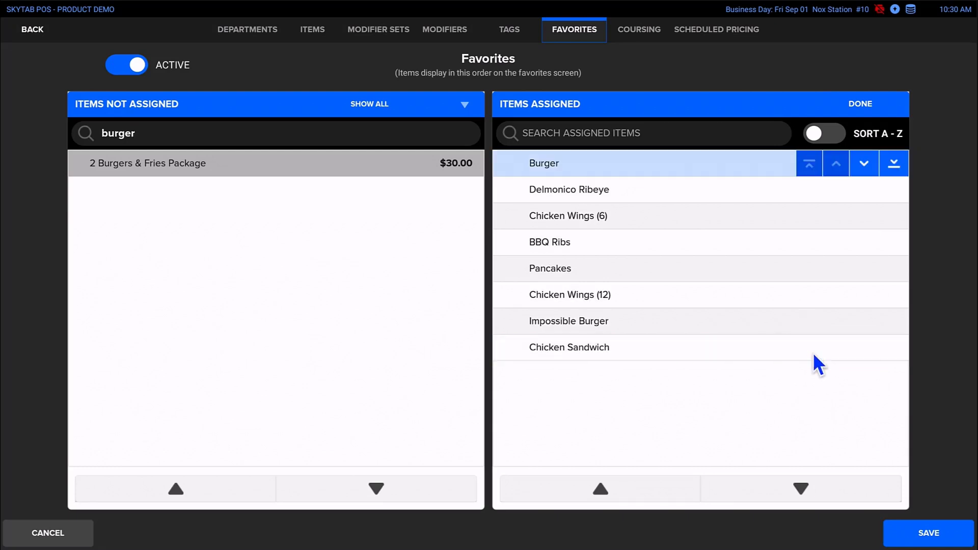